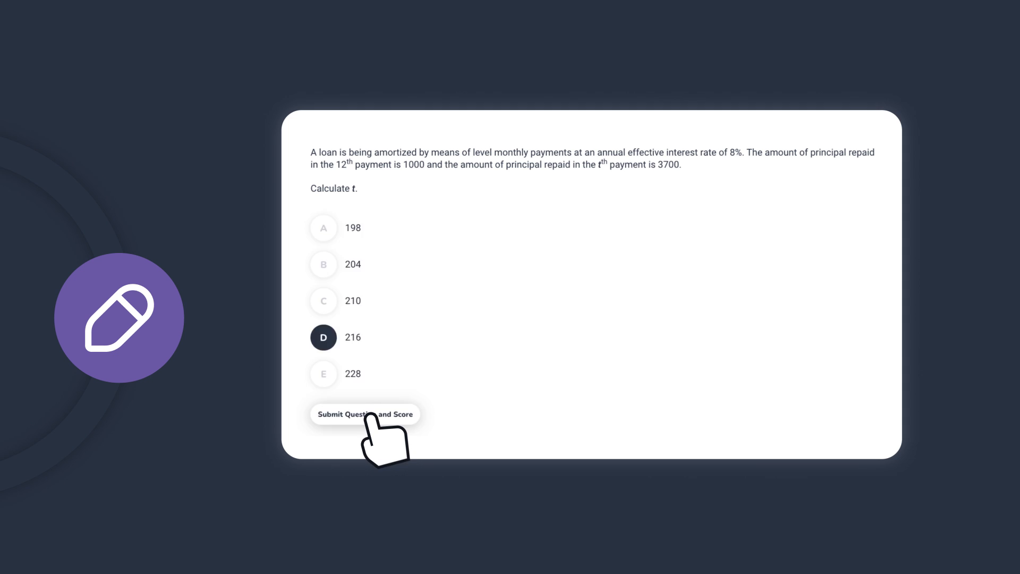
Step: Submit answer D (216) to the loan amortization question for scoring
{"action": "left_click", "coordinate": [365, 414]}
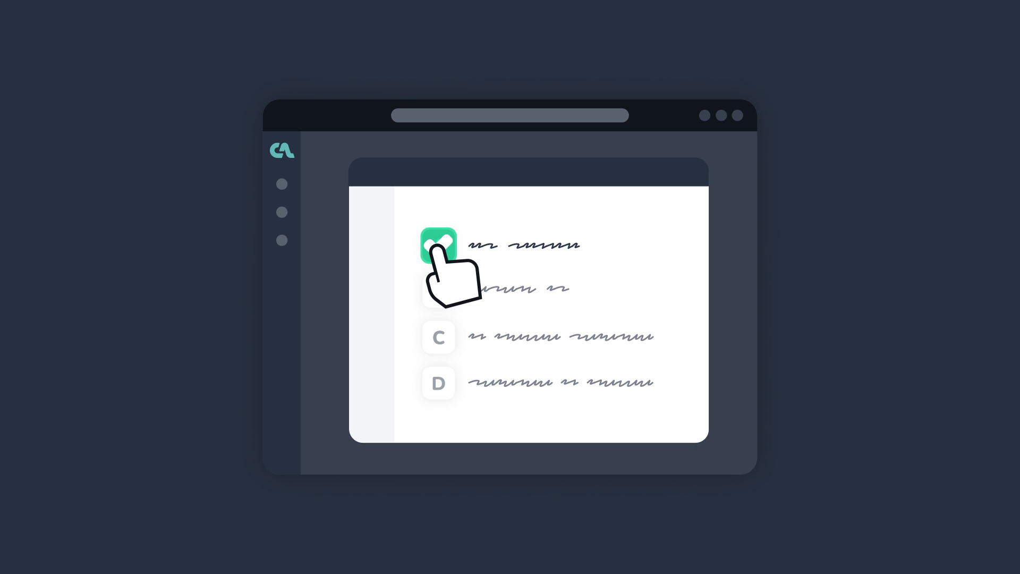
Step: Mark answer A correct and bring up the analytics dashboard with score bars
{"action": "left_click", "coordinate": [439, 244]}
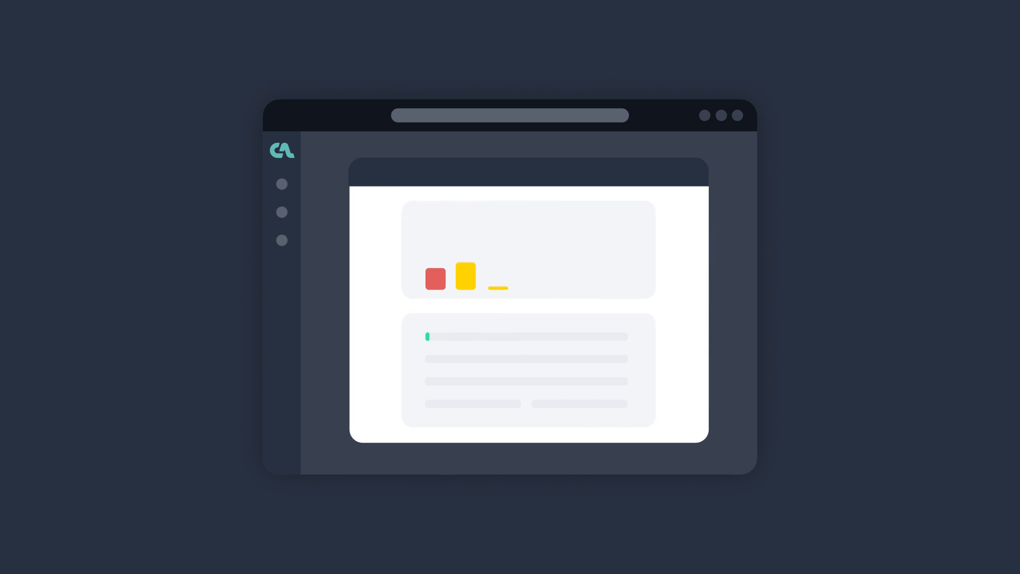